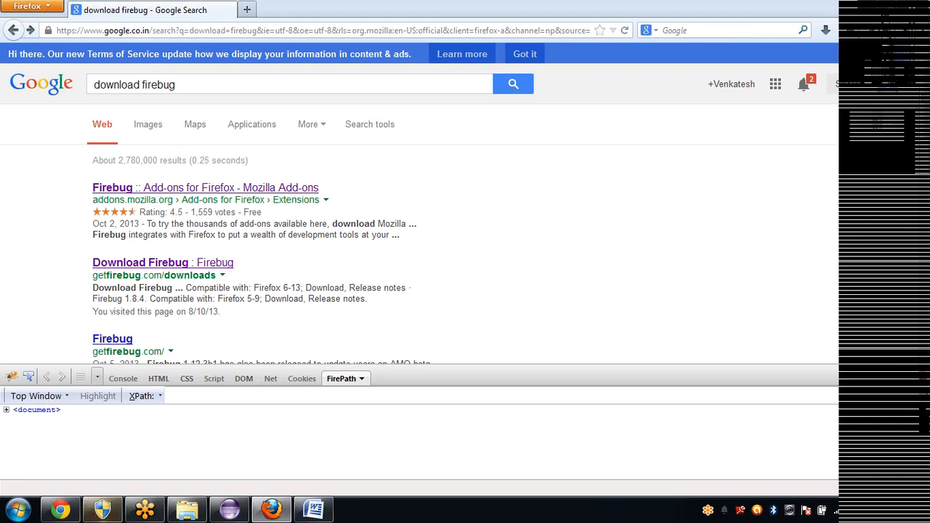
# - Type the heading 'Object Identification:' above Step 1 in the Word notes
pyautogui.click(312, 508)
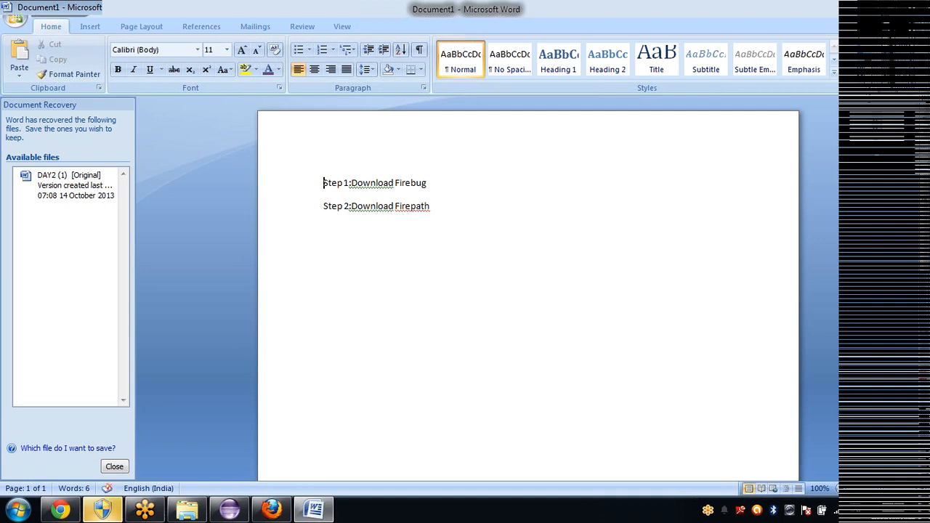
pyautogui.write('Obj')
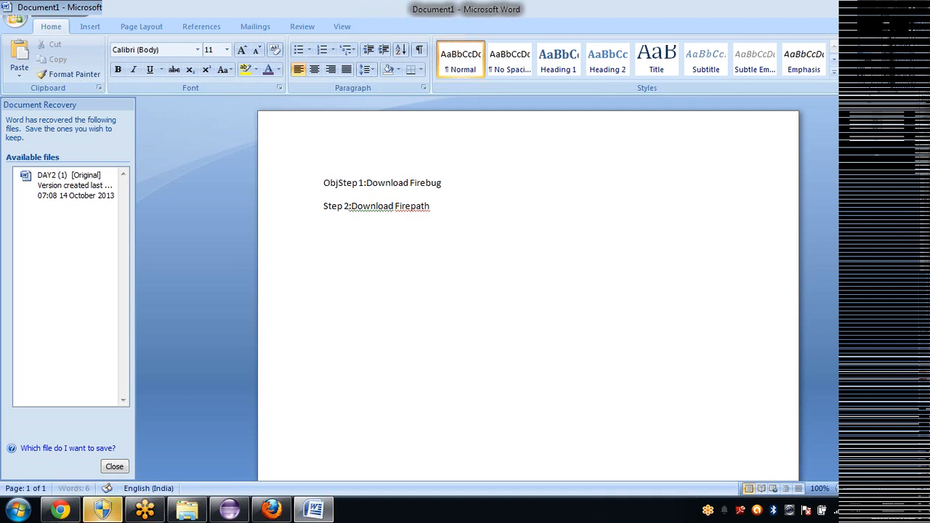
pyautogui.write('Object ID')
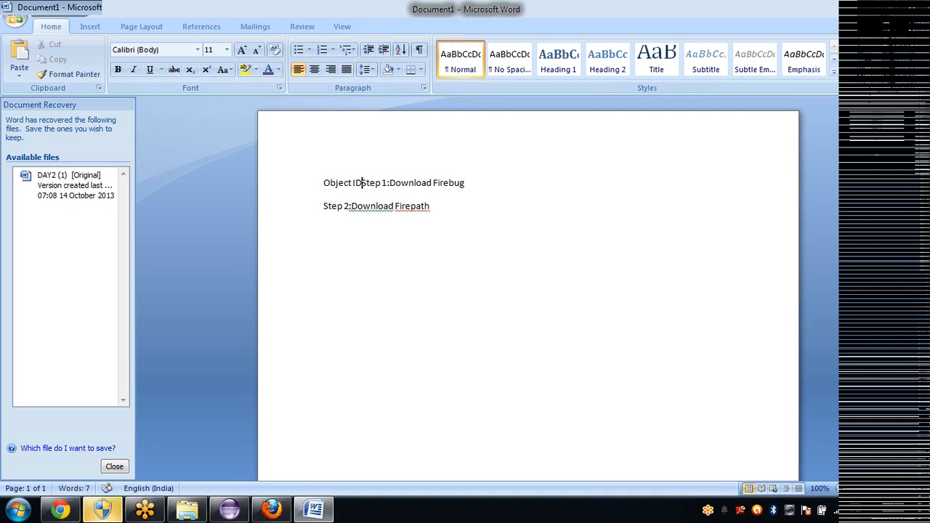
pyautogui.write('entification:')
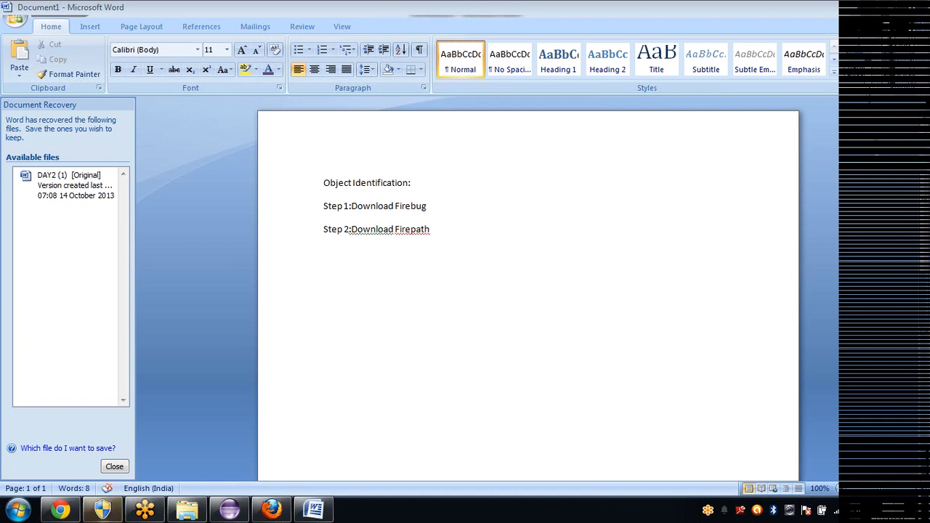
pyautogui.moveTo(527, 219)
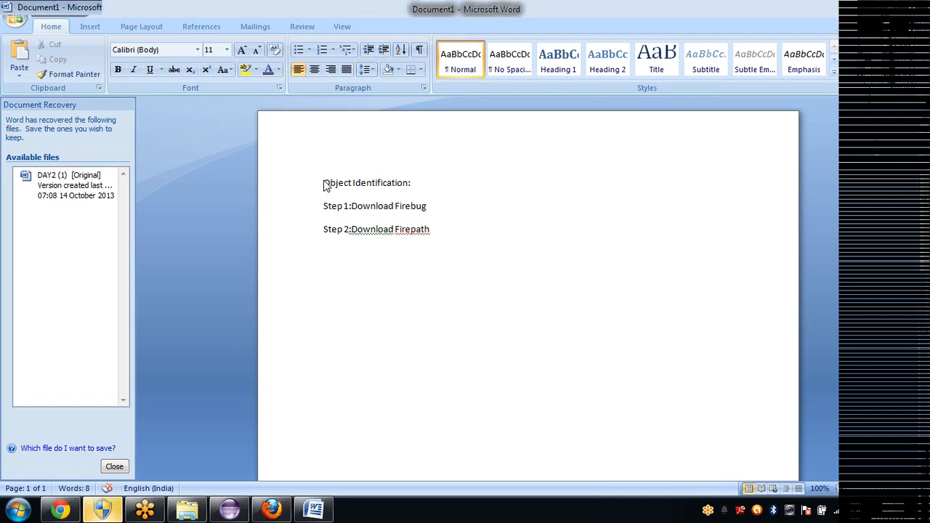
# - Select the heading line, the word Firepath, and both download step lines
pyautogui.tripleClick(366, 182)
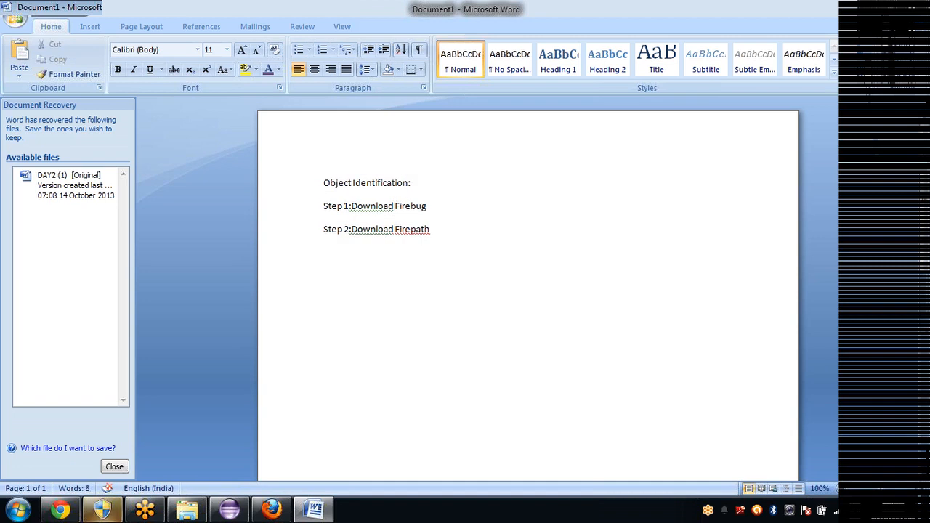
pyautogui.doubleClick(411, 229)
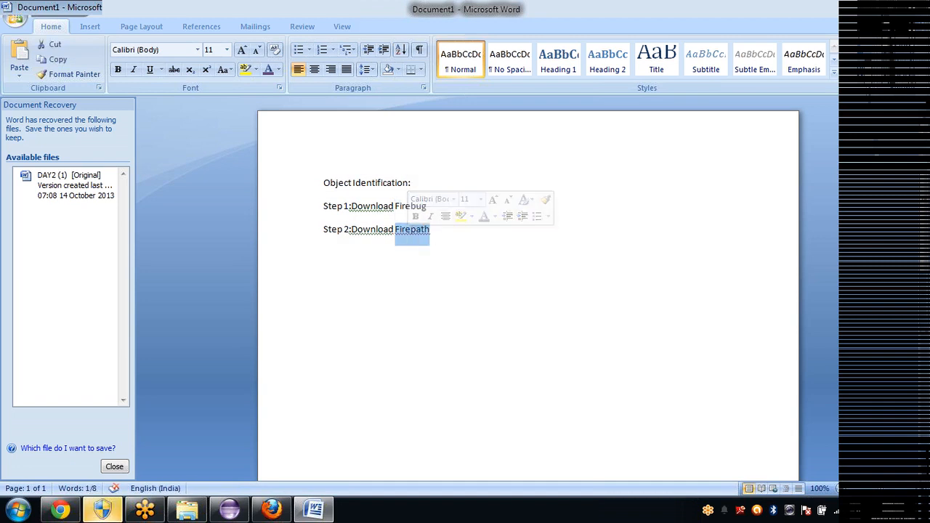
pyautogui.moveTo(429, 238); pyautogui.dragTo(324, 206)
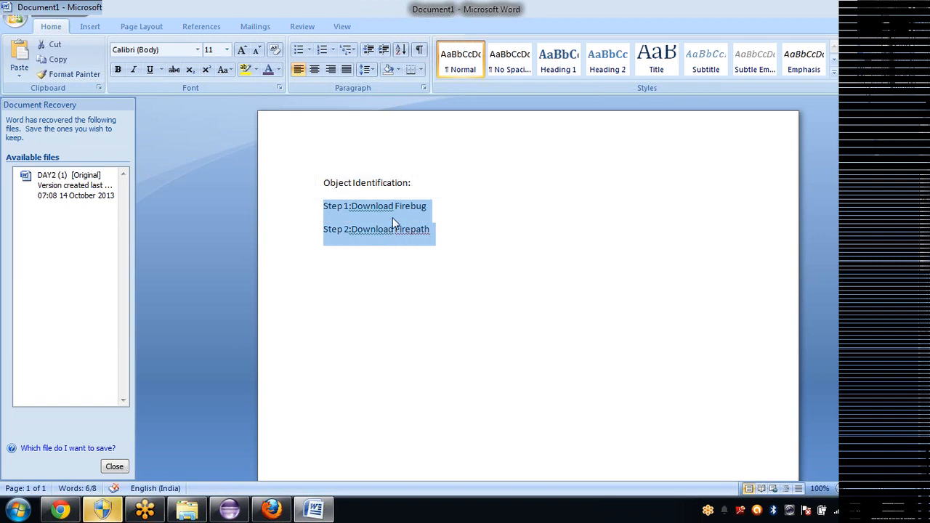
pyautogui.moveTo(403, 229)
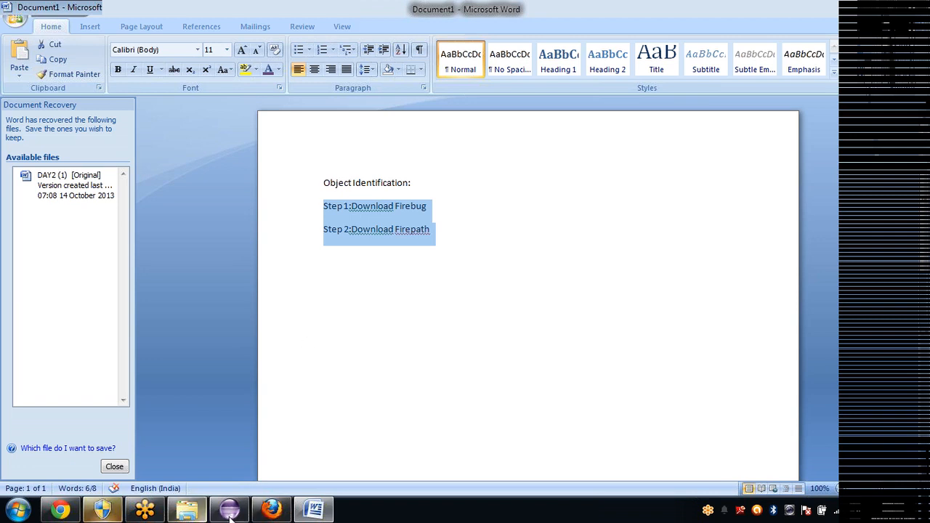
# - View the 'Firebug :: Add-ons for Firefox' page, then go back to the Google results
pyautogui.click(271, 509)
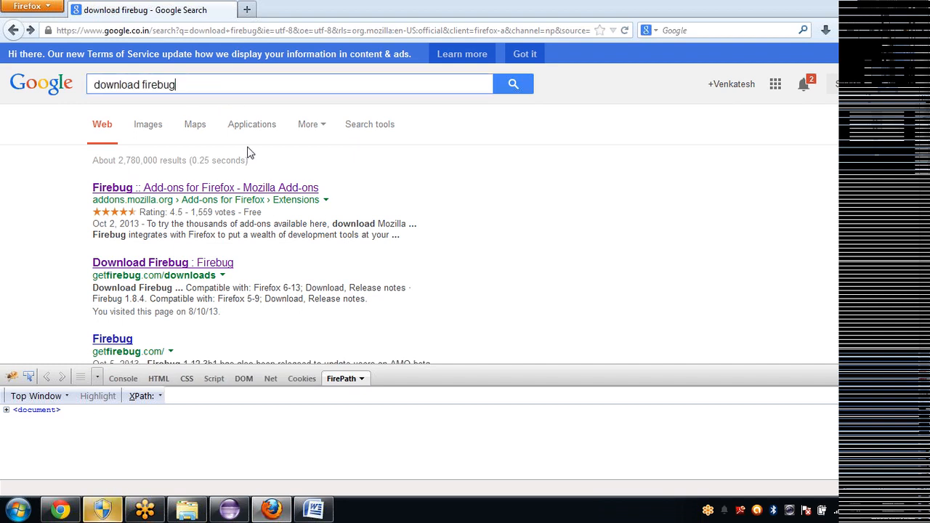
pyautogui.moveTo(305, 197)
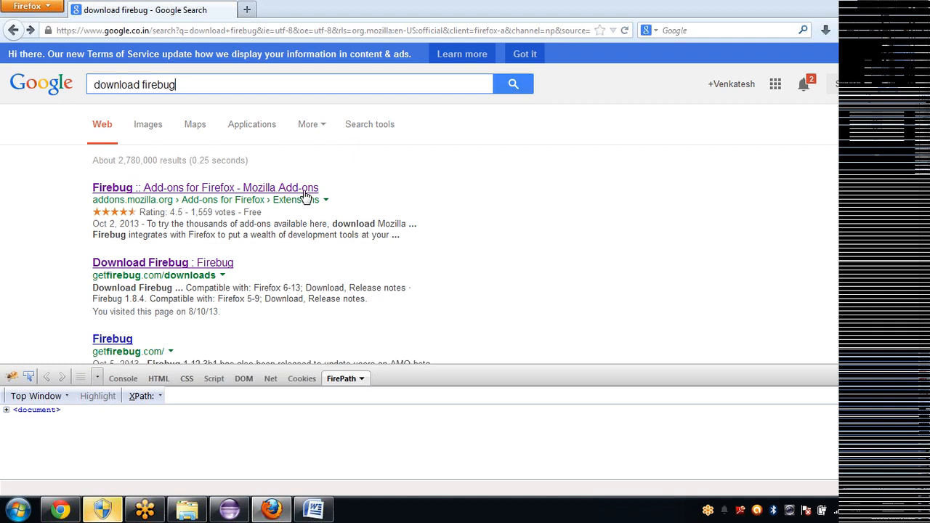
pyautogui.click(206, 187)
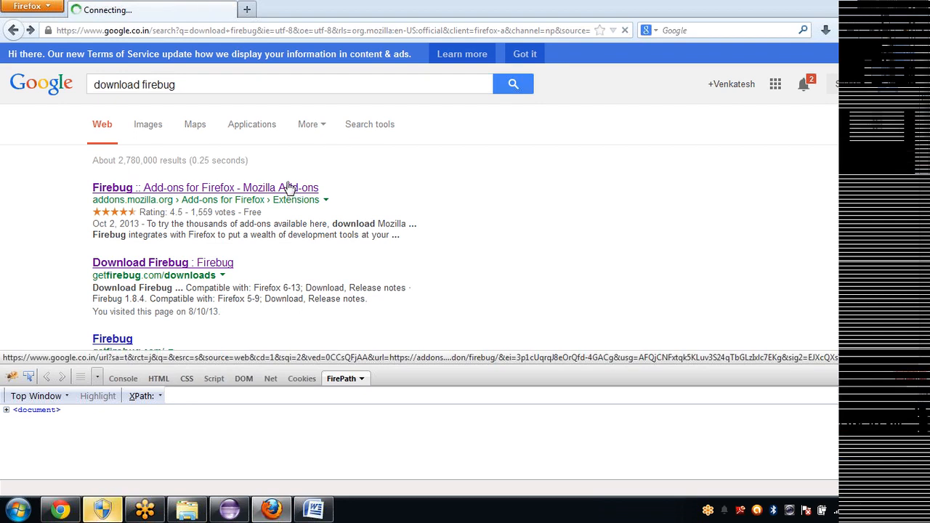
pyautogui.click(205, 188)
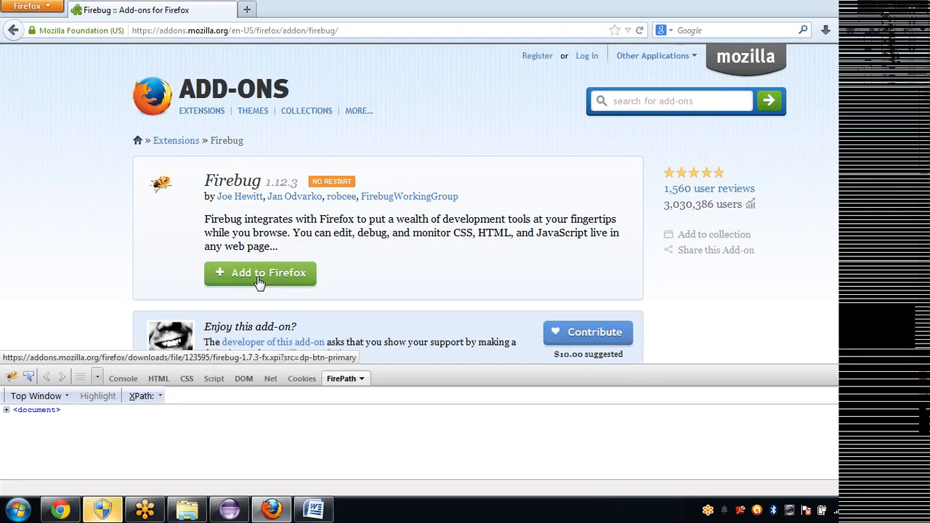
pyautogui.click(169, 396)
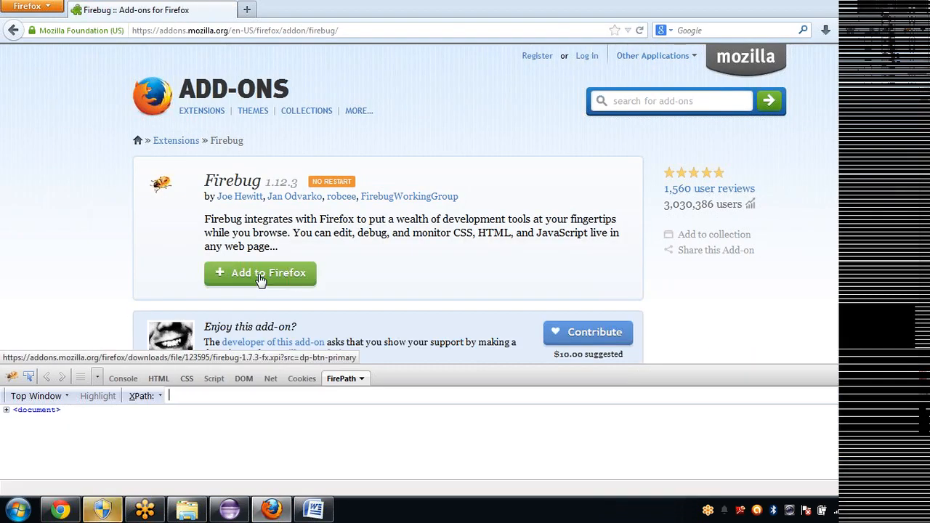
pyautogui.moveTo(904, 20)
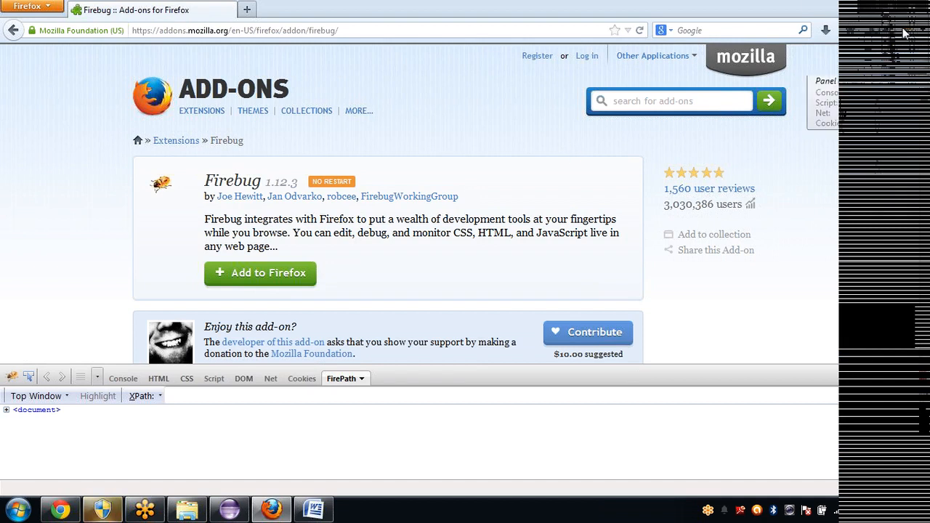
pyautogui.click(145, 395)
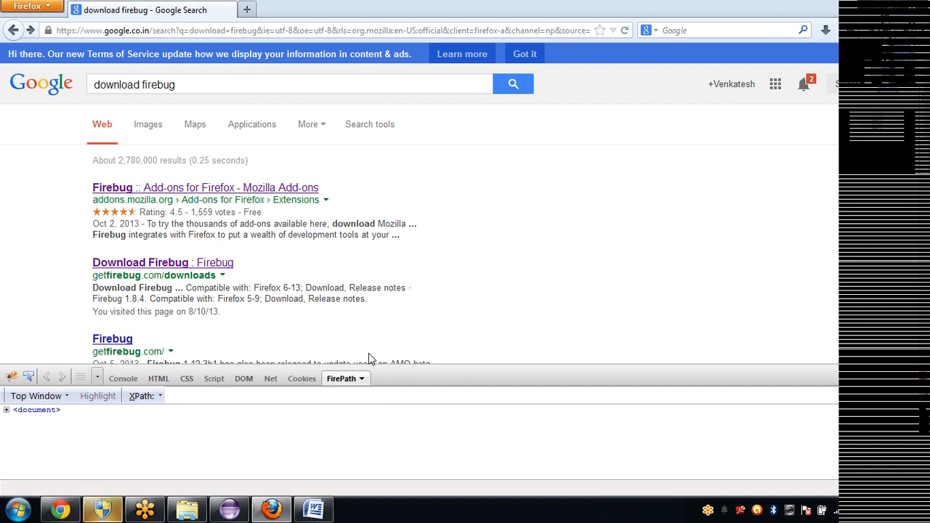
pyautogui.moveTo(670, 308)
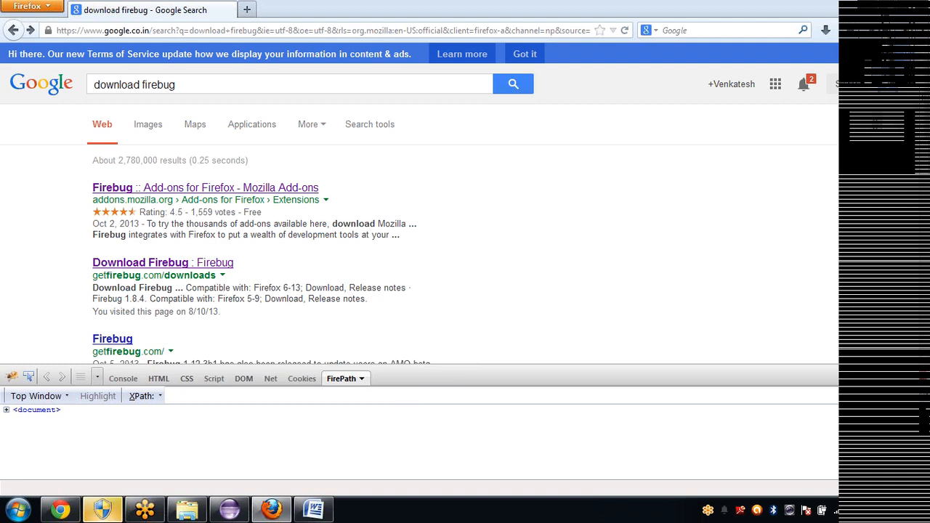
pyautogui.moveTo(200, 54)
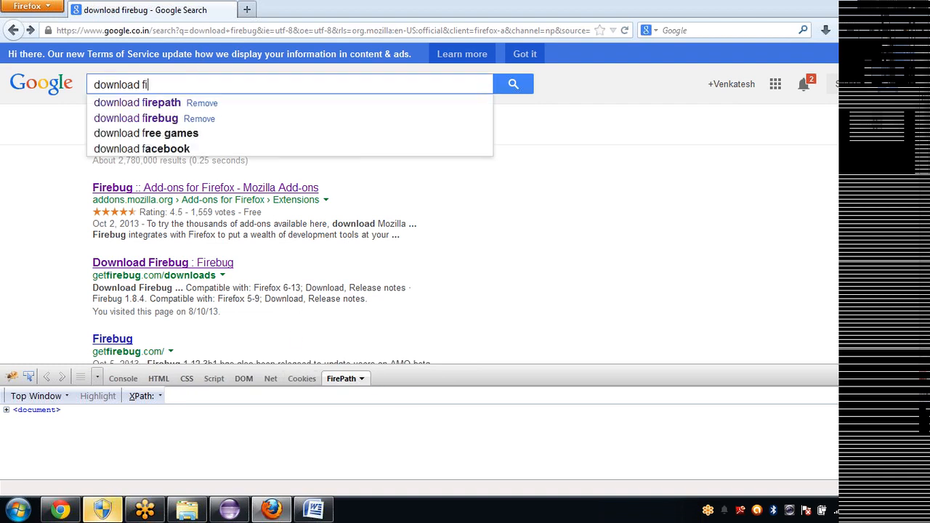
# - Search Google for 'download firepath' and open the FirePath add-on result
pyautogui.click(137, 103)
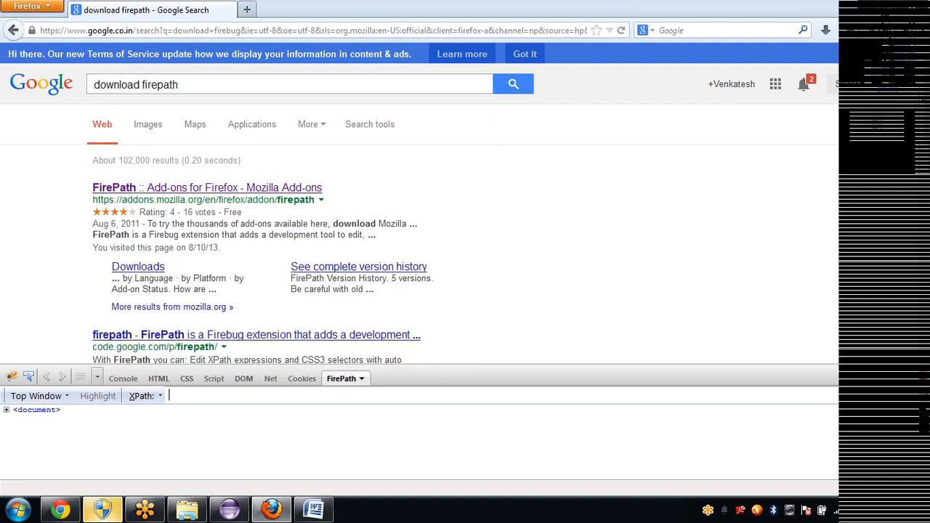
pyautogui.click(313, 509)
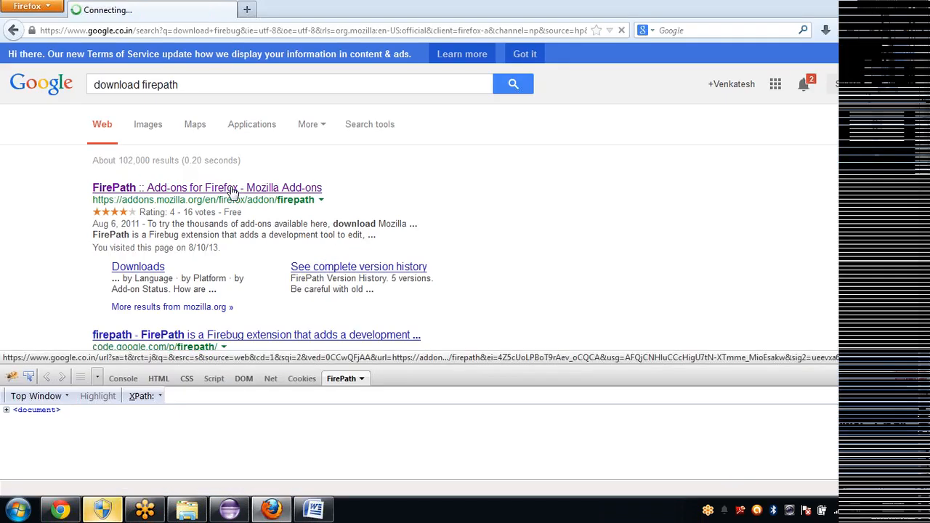
pyautogui.click(207, 187)
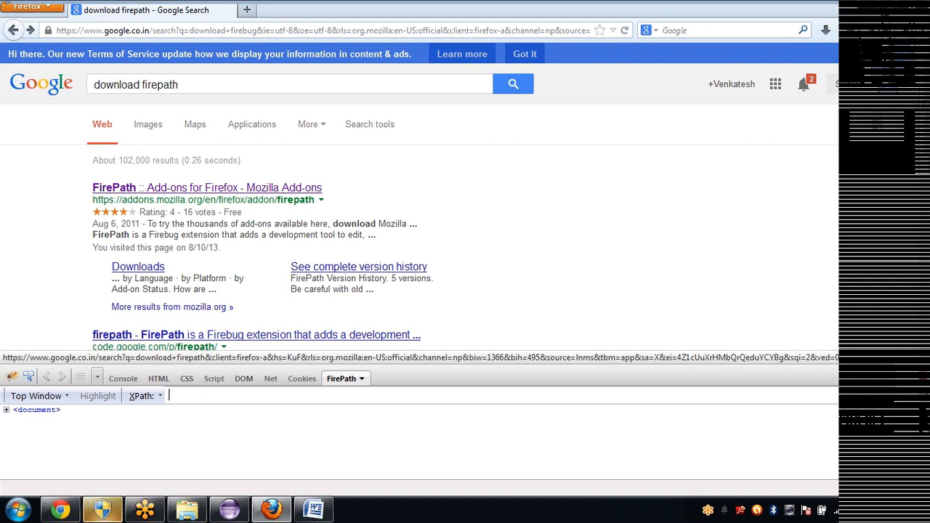
# - Open Facebook in Firefox so the News Feed loads
pyautogui.doubleClick(160, 85)
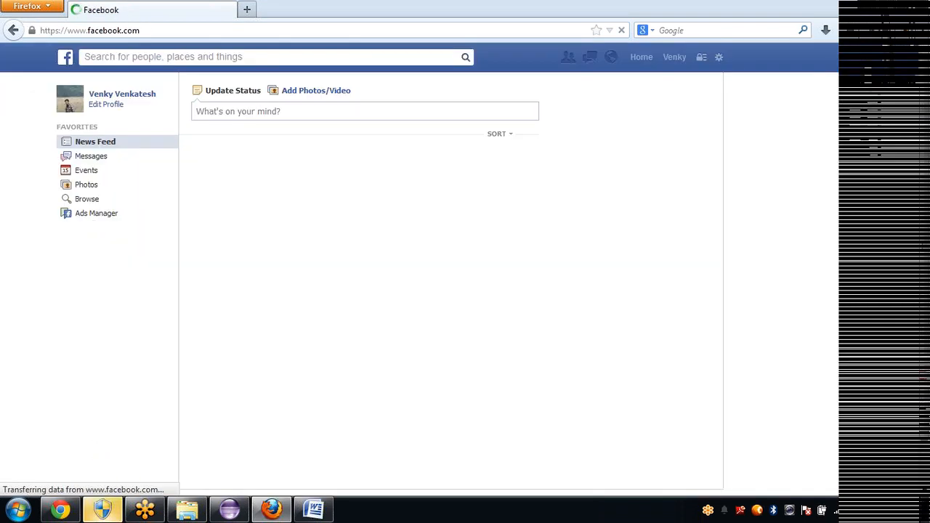
# - Bring Word forward to show the Object Identification notes
pyautogui.click(313, 509)
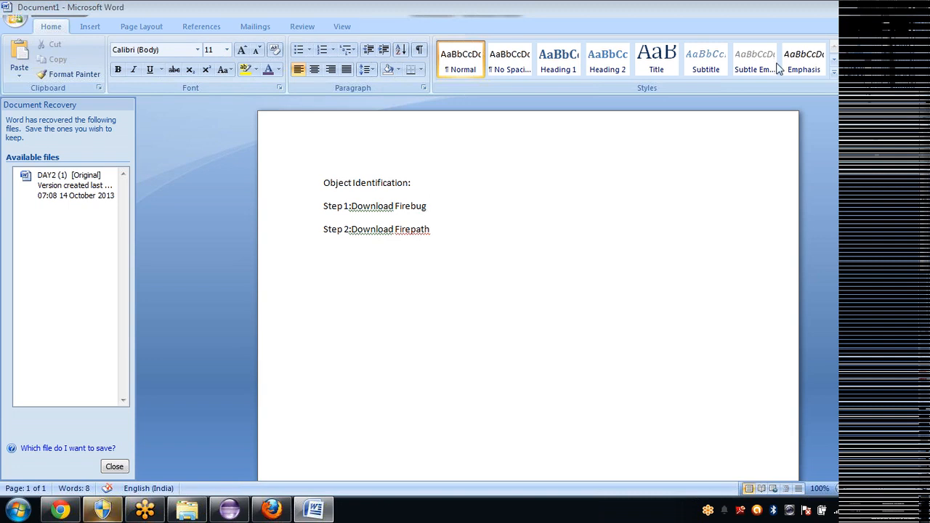
pyautogui.moveTo(774, 75)
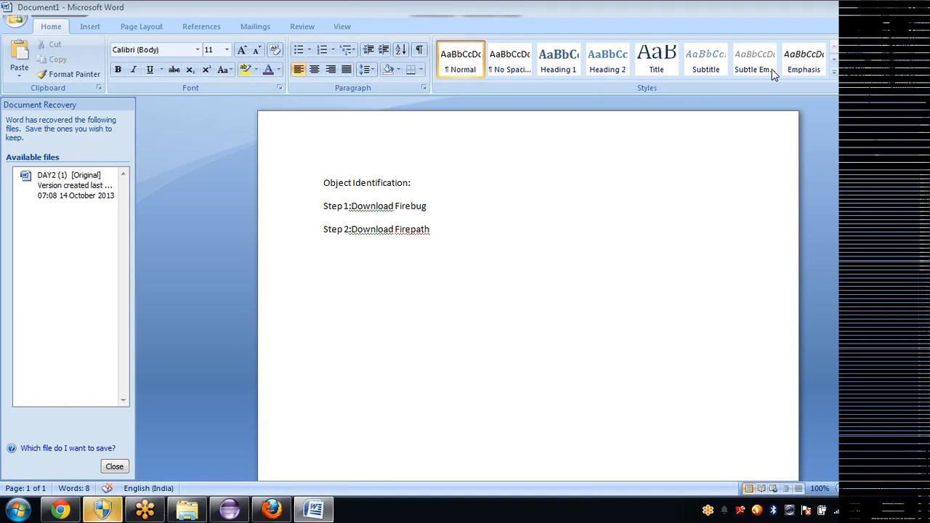
# - Return to Firefox and show the logged-out Facebook login page with its email and password fields
pyautogui.click(270, 509)
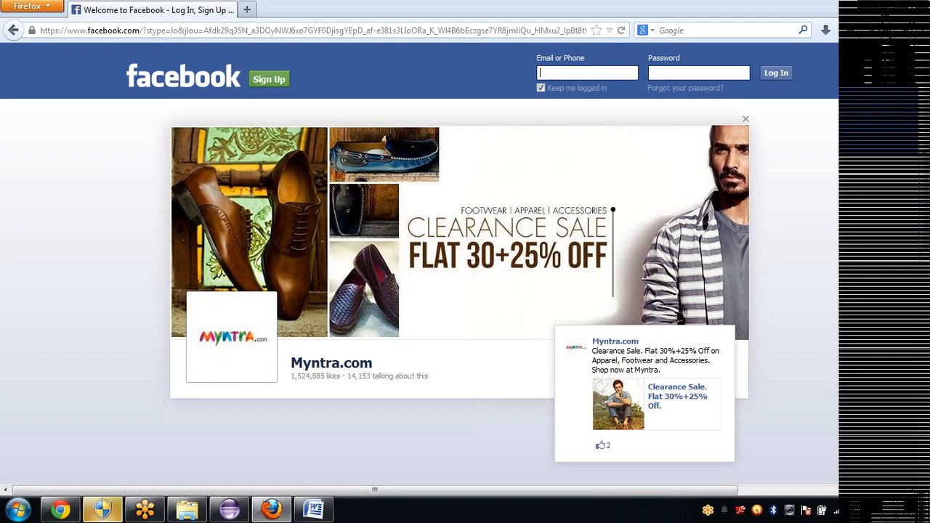
pyautogui.moveTo(784, 428)
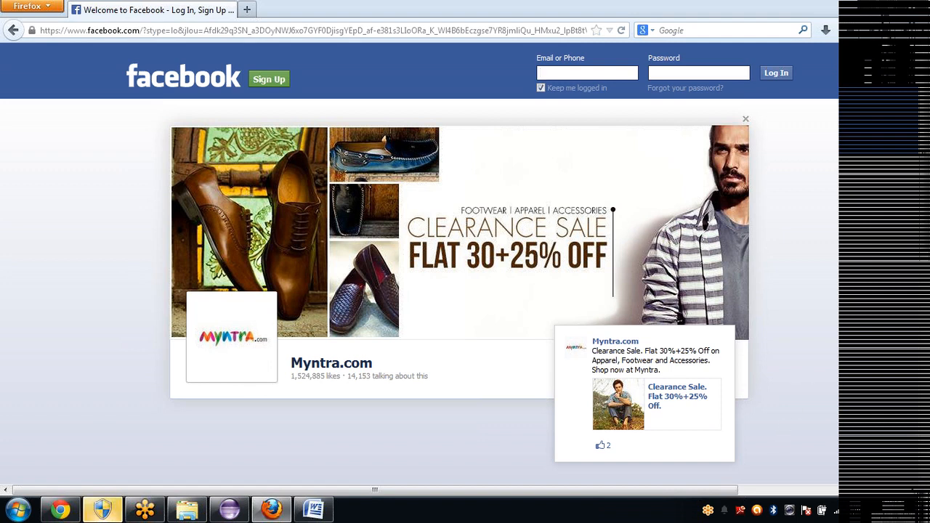
pyautogui.moveTo(743, 35)
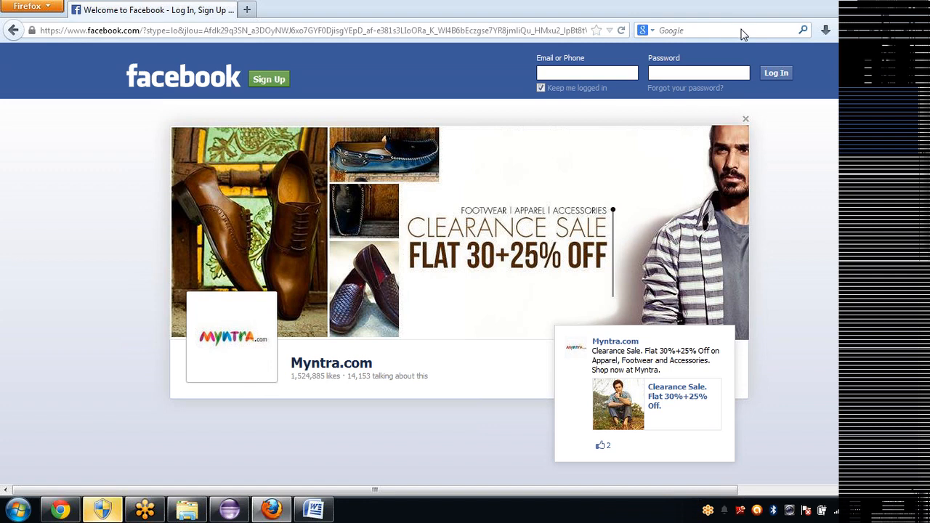
pyautogui.click(586, 72)
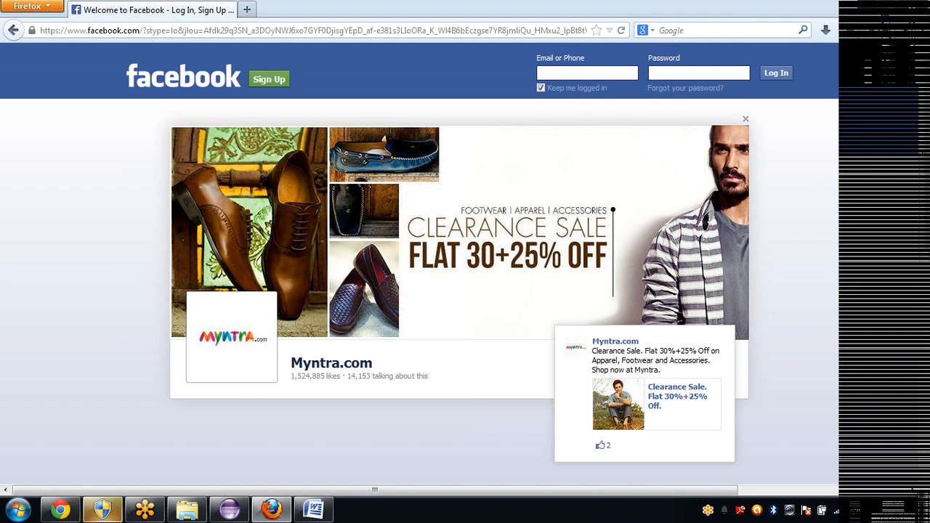
pyautogui.click(587, 73)
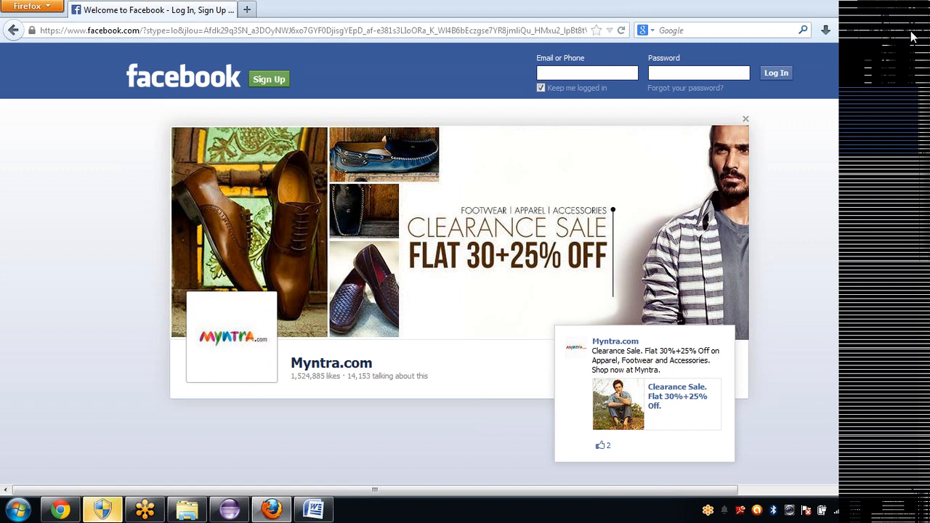
pyautogui.moveTo(908, 35)
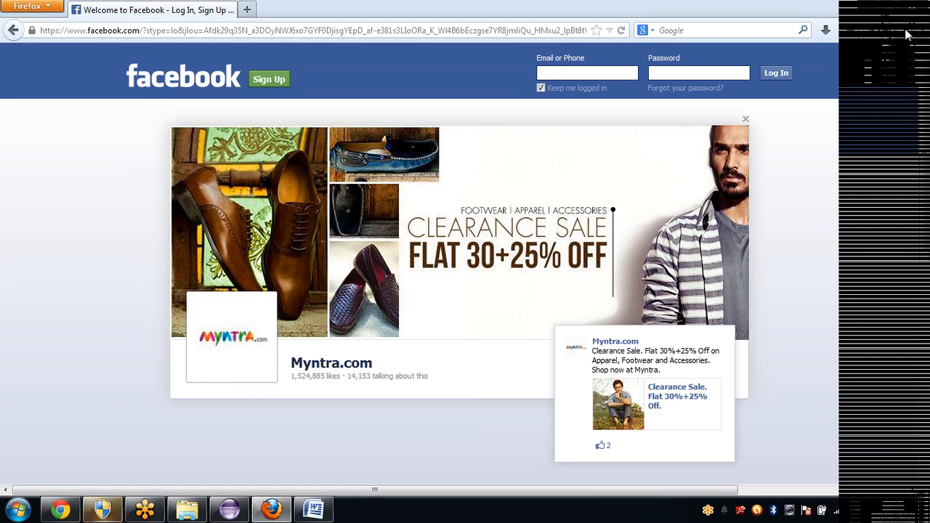
# - Open Firebug with F12 and activate the FirePath element picker on the login page
pyautogui.press('F12')
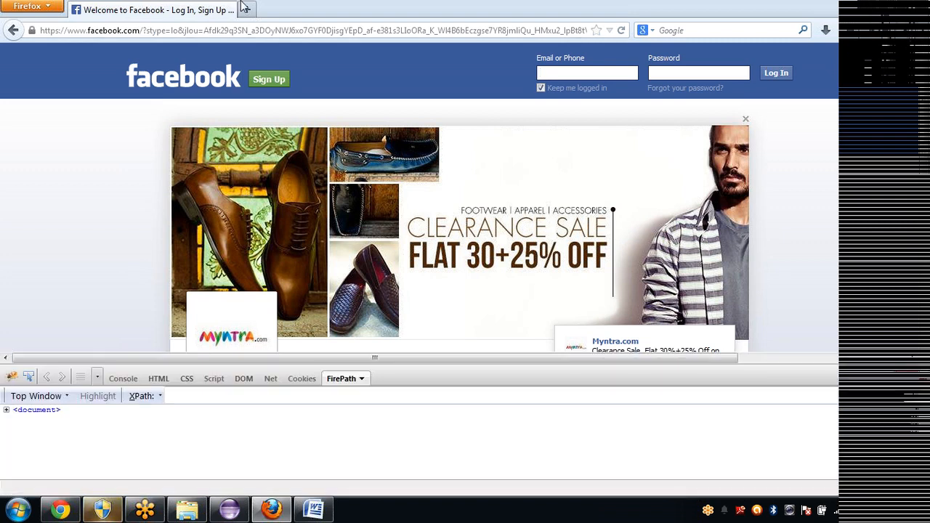
pyautogui.click(29, 376)
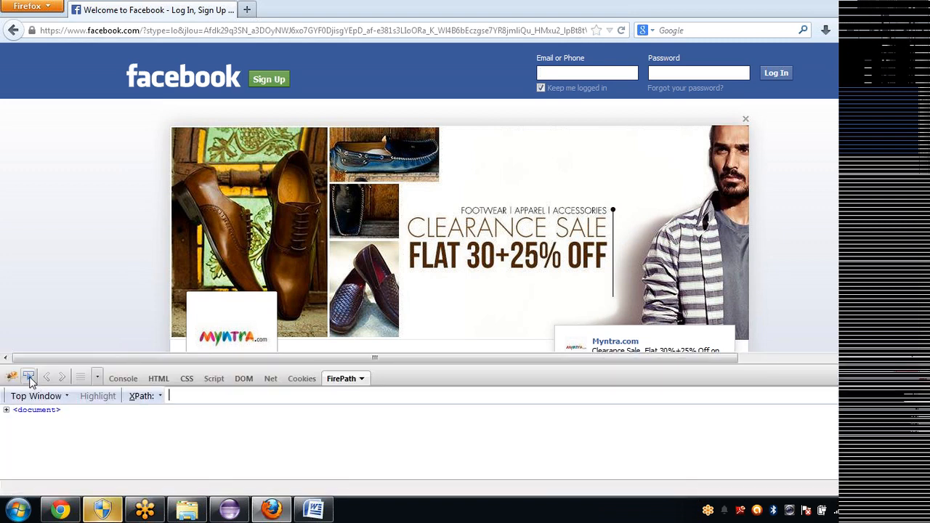
pyautogui.moveTo(29, 376)
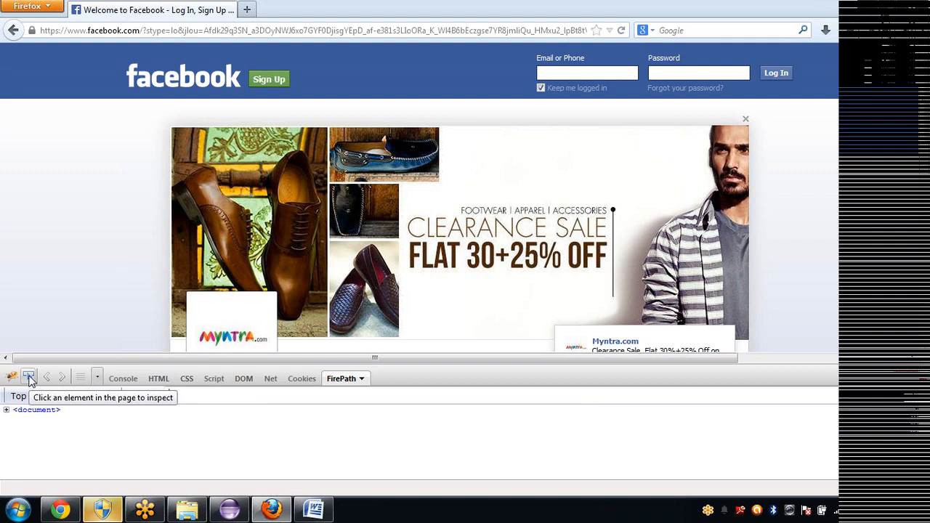
pyautogui.click(29, 376)
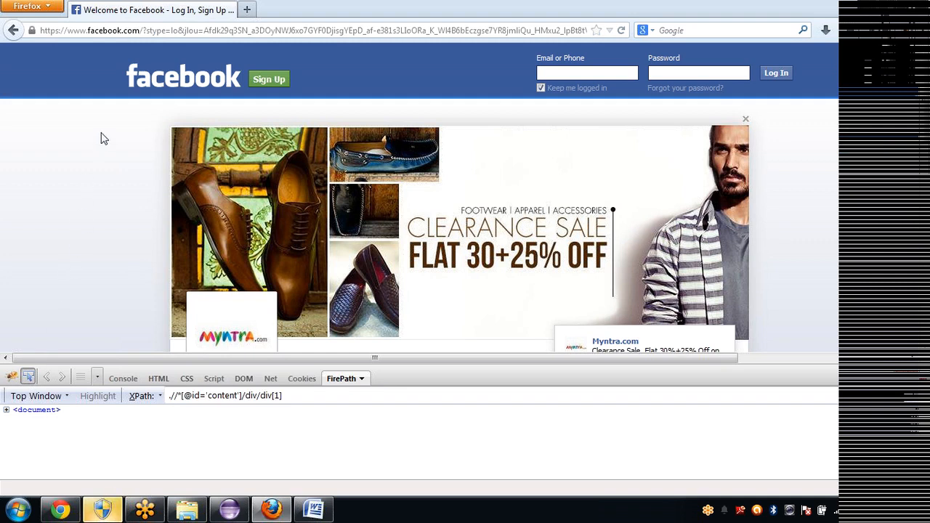
pyautogui.moveTo(790, 220)
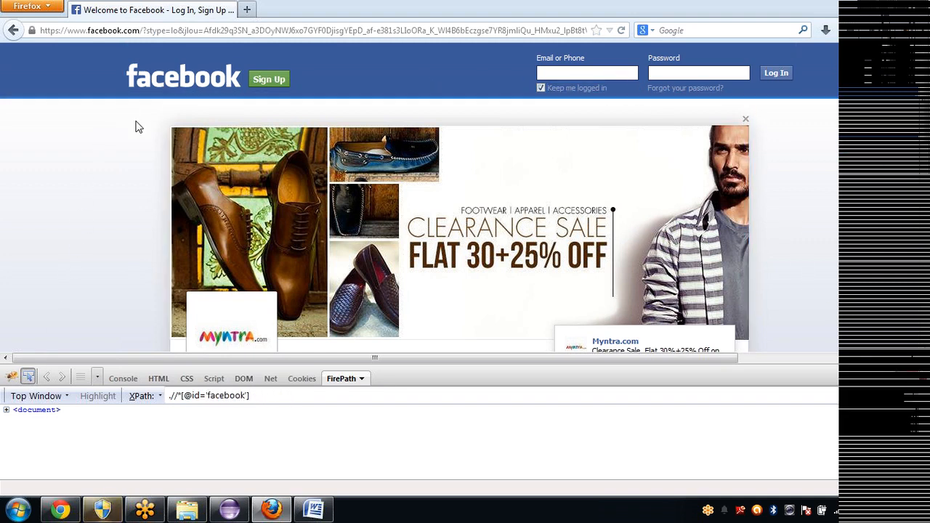
pyautogui.click(454, 87)
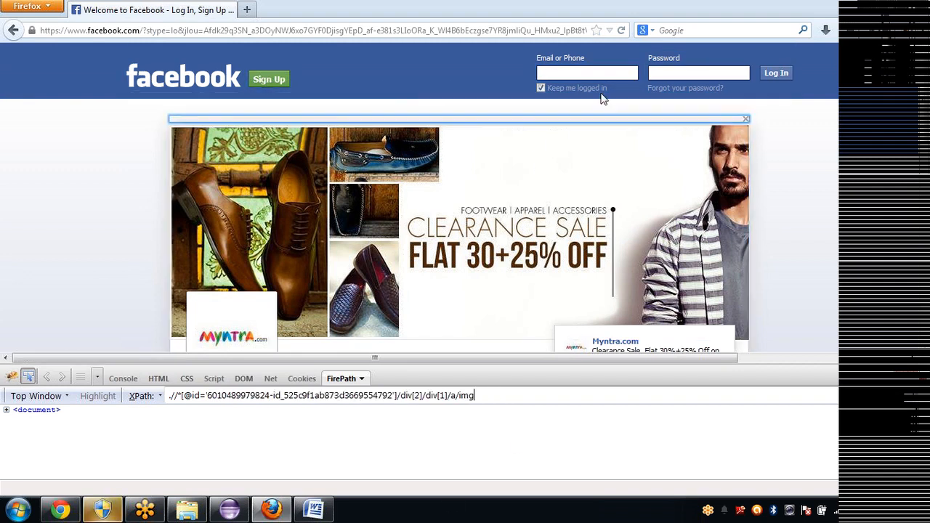
pyautogui.click(586, 73)
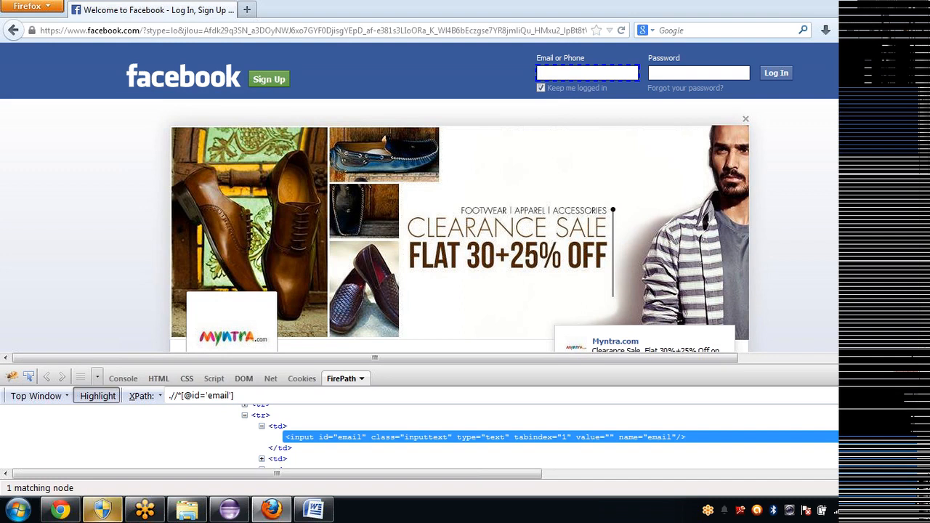
pyautogui.moveTo(430, 357)
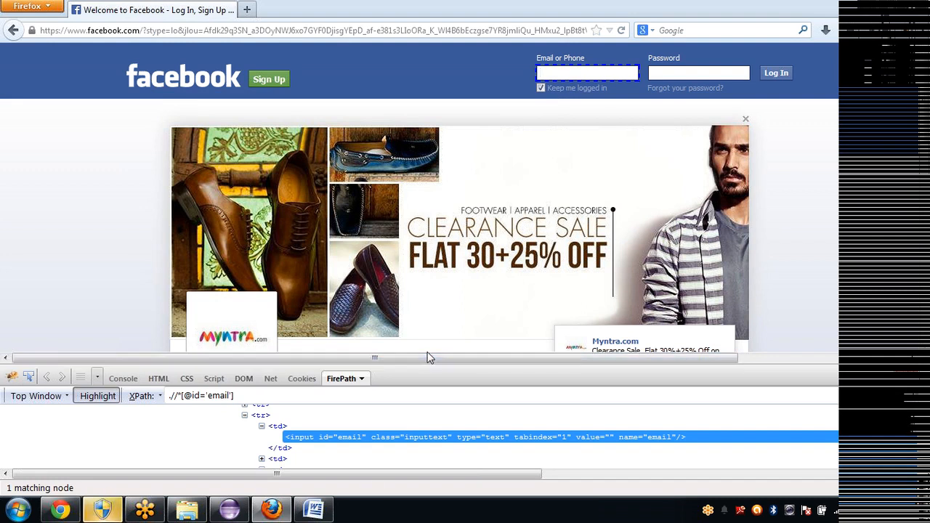
pyautogui.moveTo(436, 367)
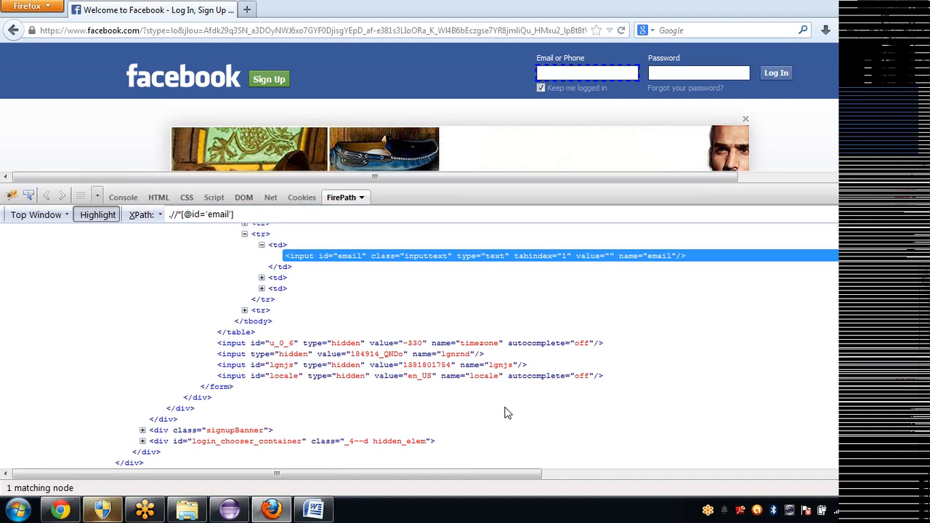
pyautogui.click(146, 452)
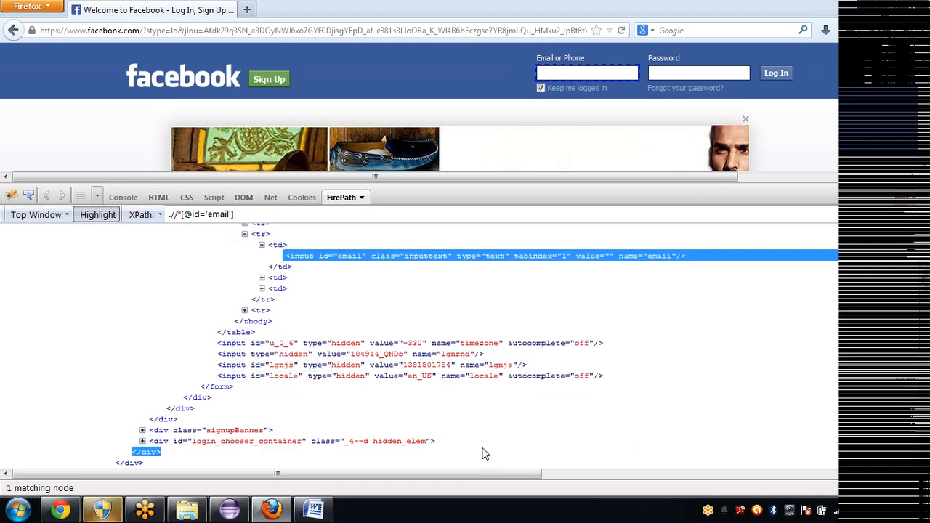